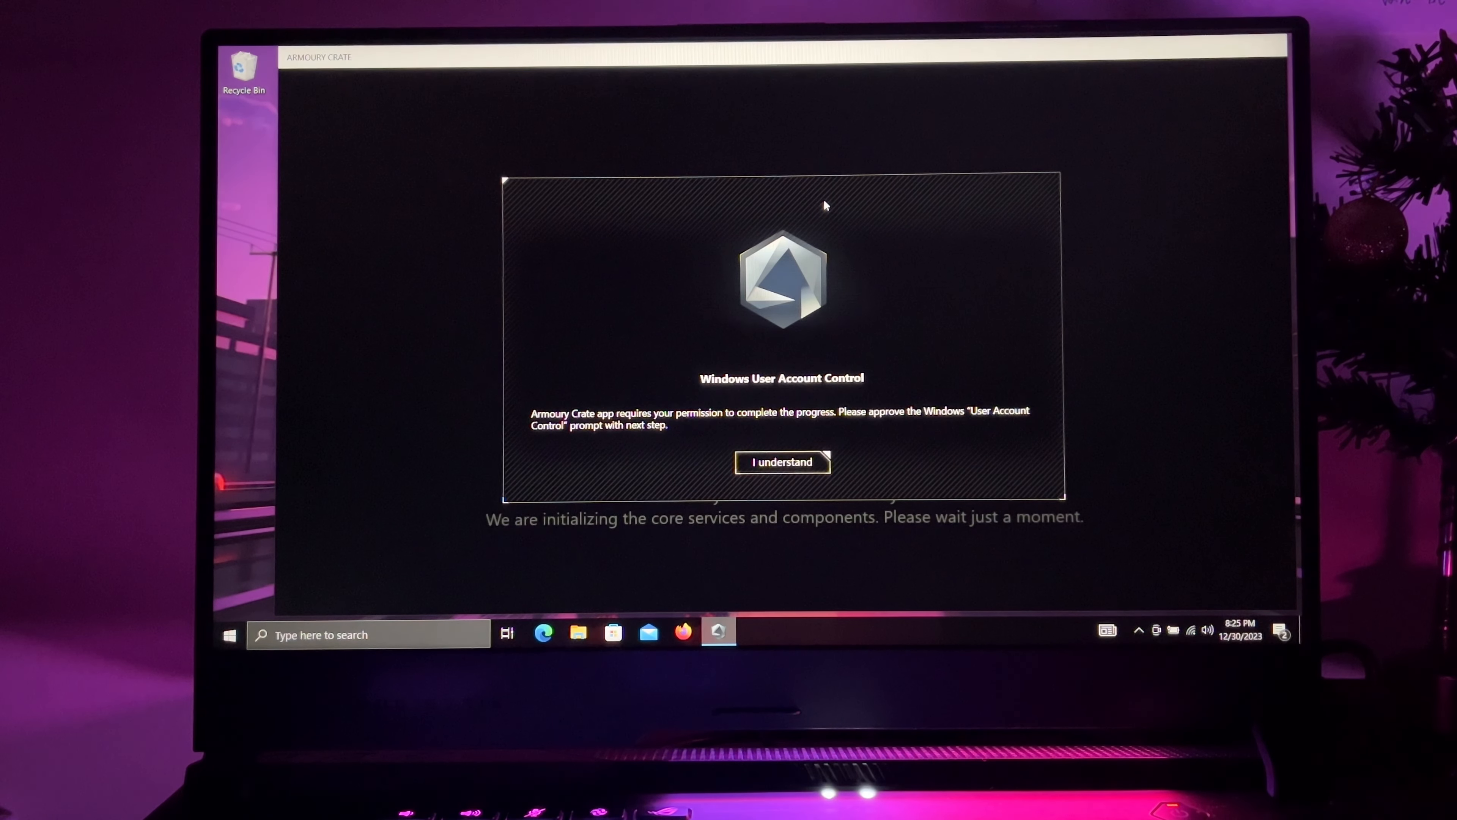
- Acknowledge the Armoury Crate notice and approve the ACSetup User Account Control prompt
{"action": "left_click", "coordinate": [782, 462]}
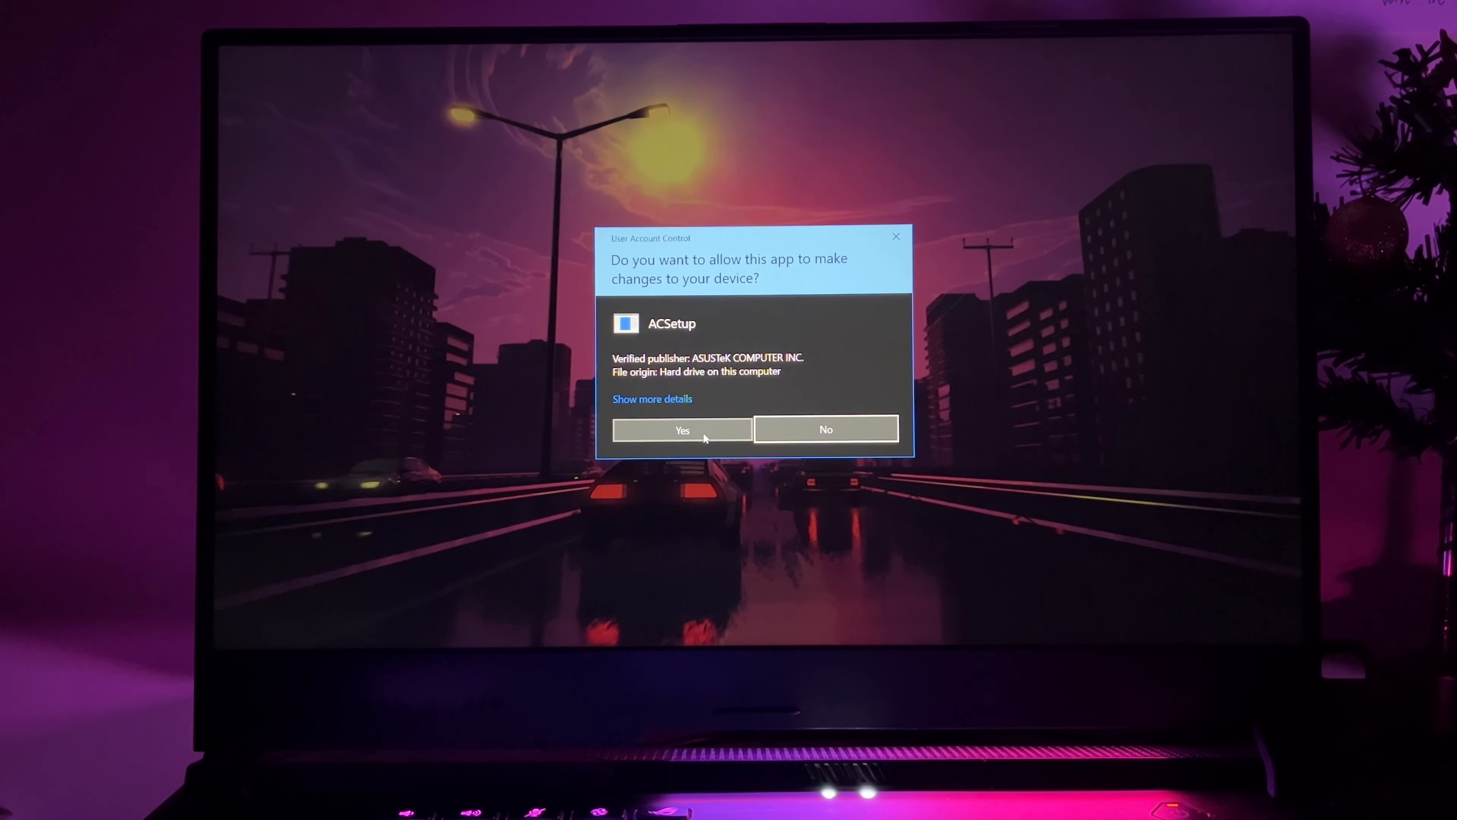
{"action": "left_click", "coordinate": [682, 430]}
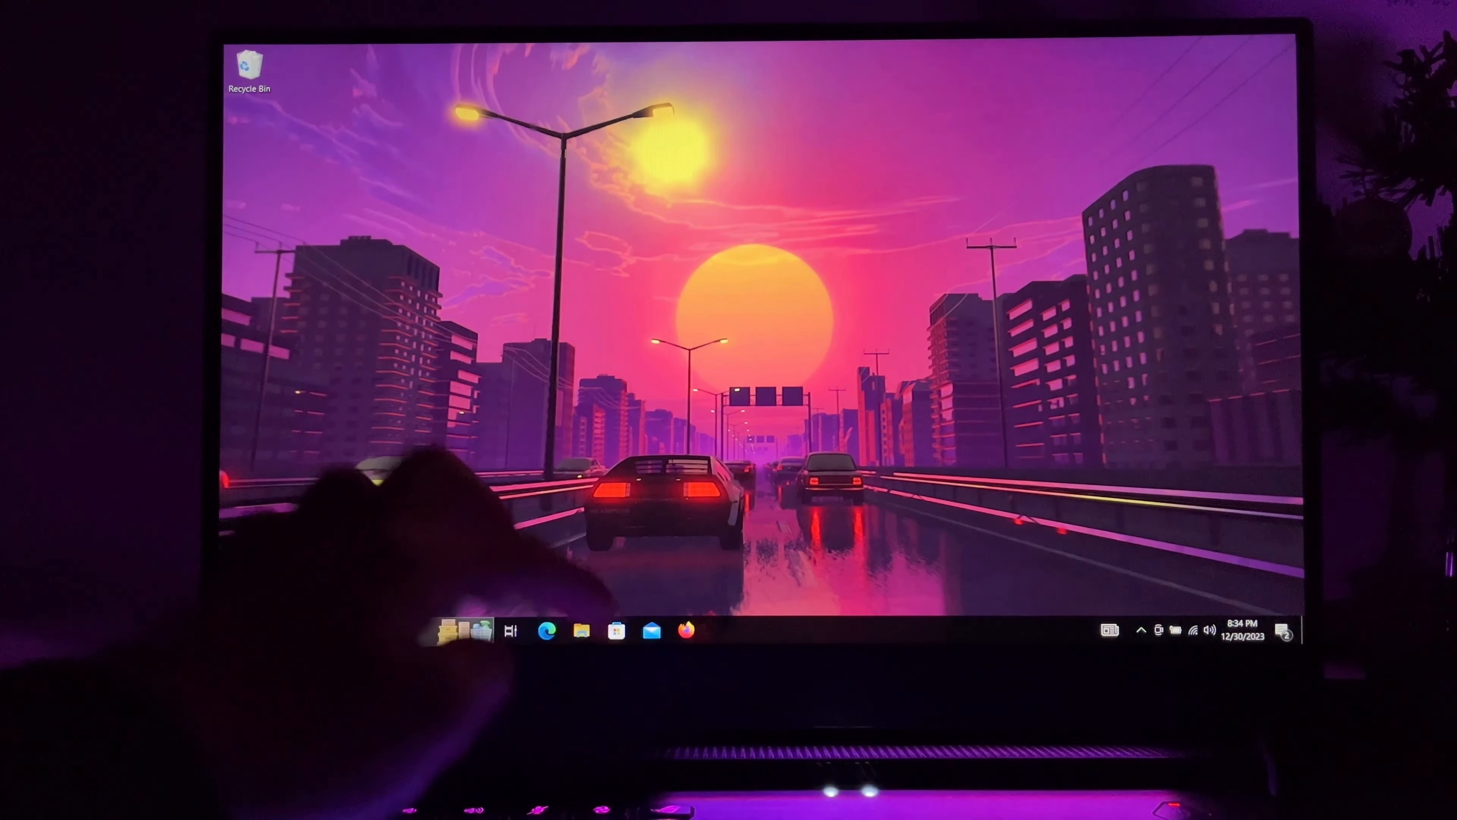
{"action": "left_click", "coordinate": [723, 631]}
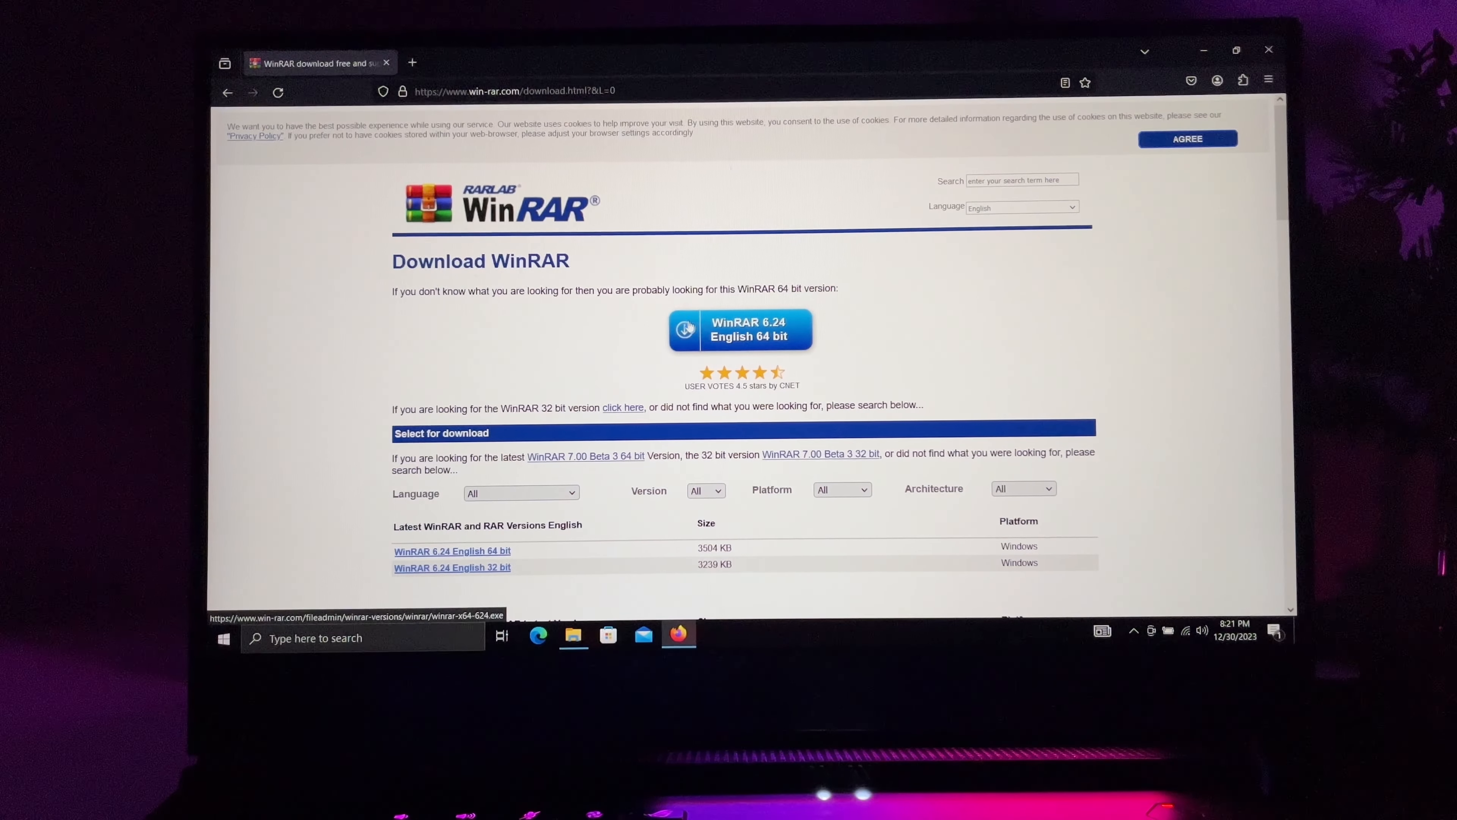
- Start downloading the WinRAR 6.24 English 64-bit installer from win-rar.com
{"action": "left_click", "coordinate": [740, 328]}
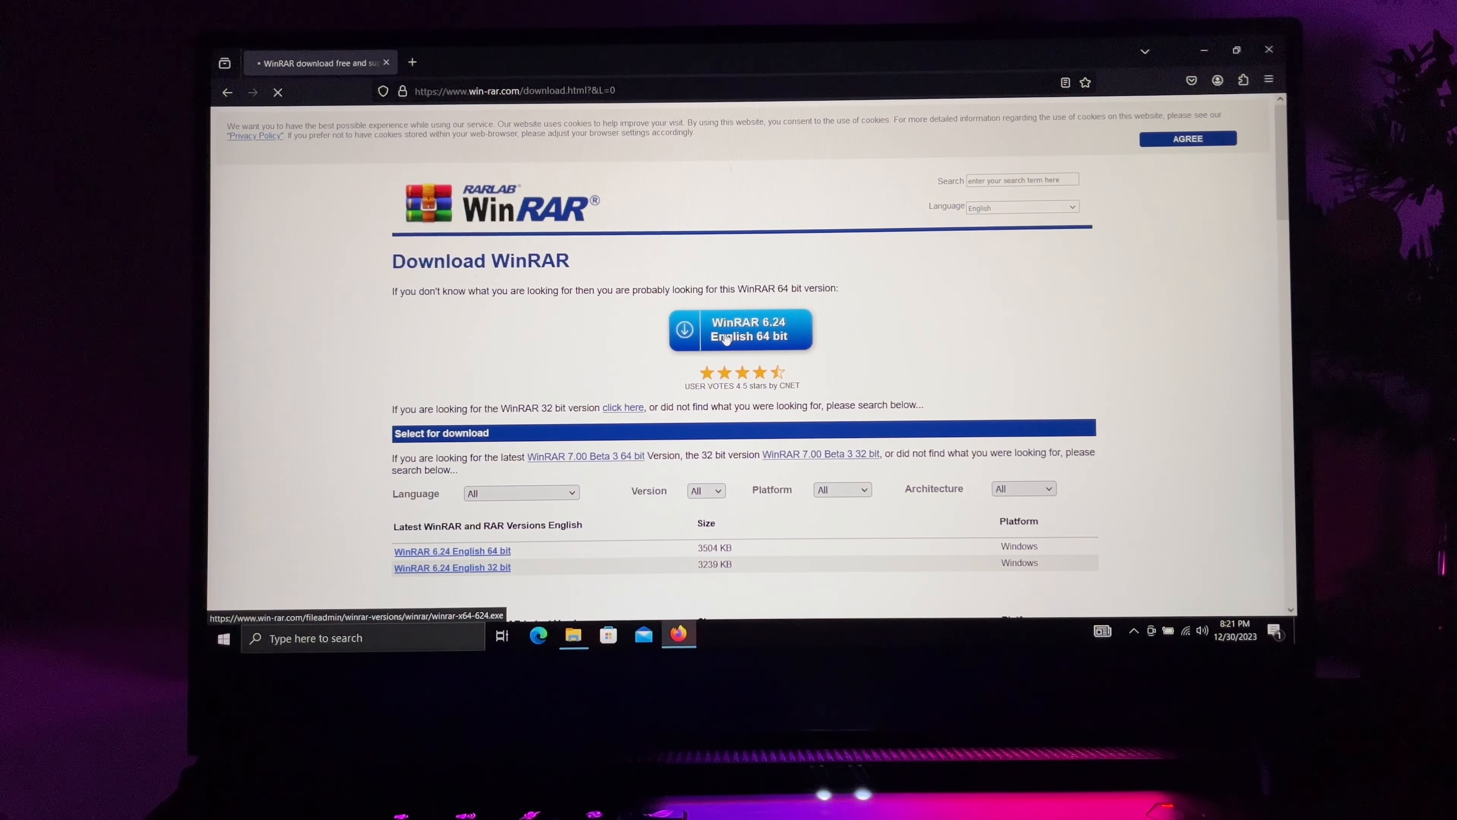
{"action": "left_click", "coordinate": [740, 328]}
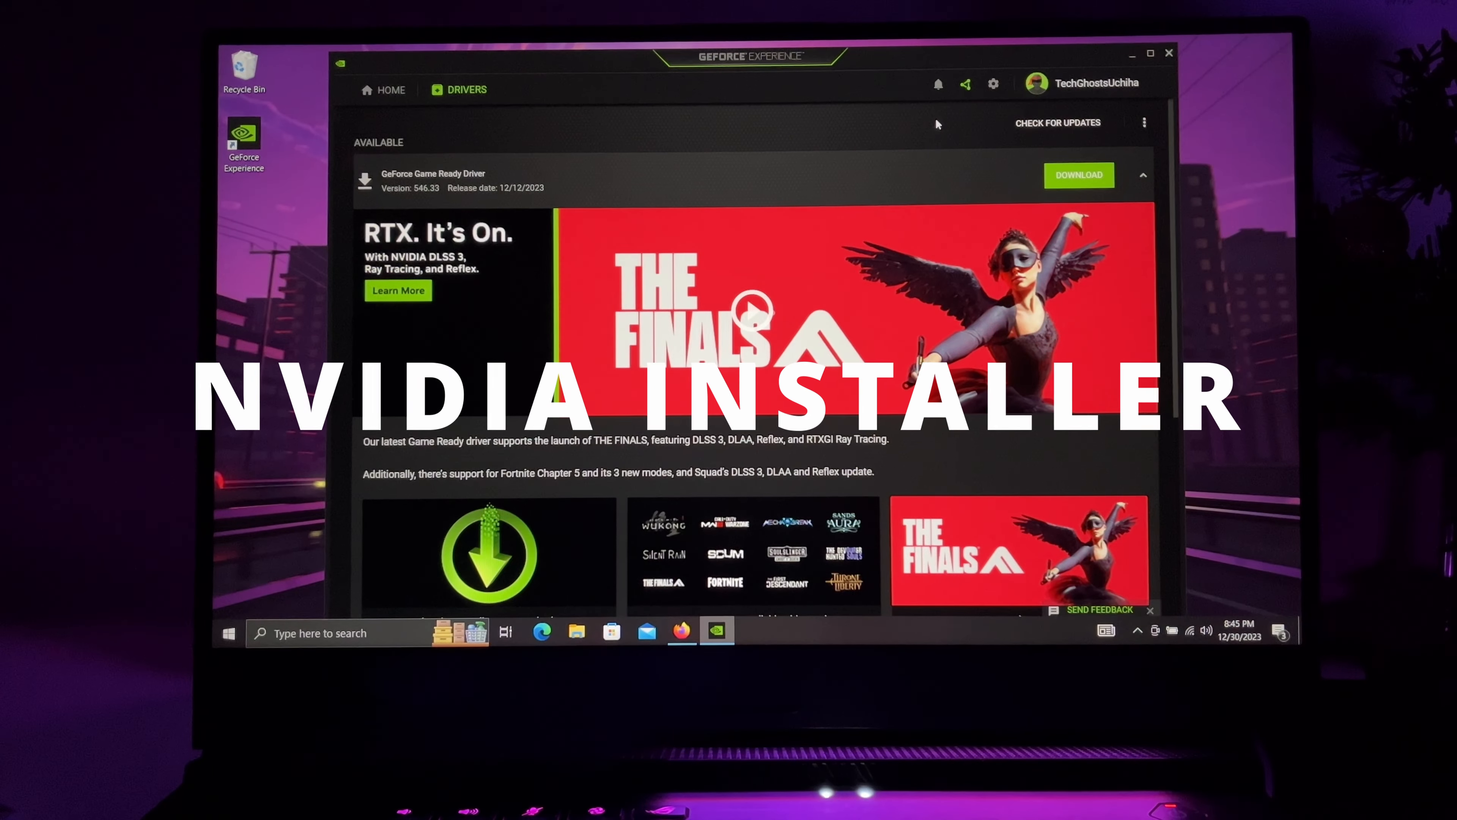
- Start downloading the new Game Ready driver and bring up the GeForce overlay
{"action": "left_click", "coordinate": [1077, 174]}
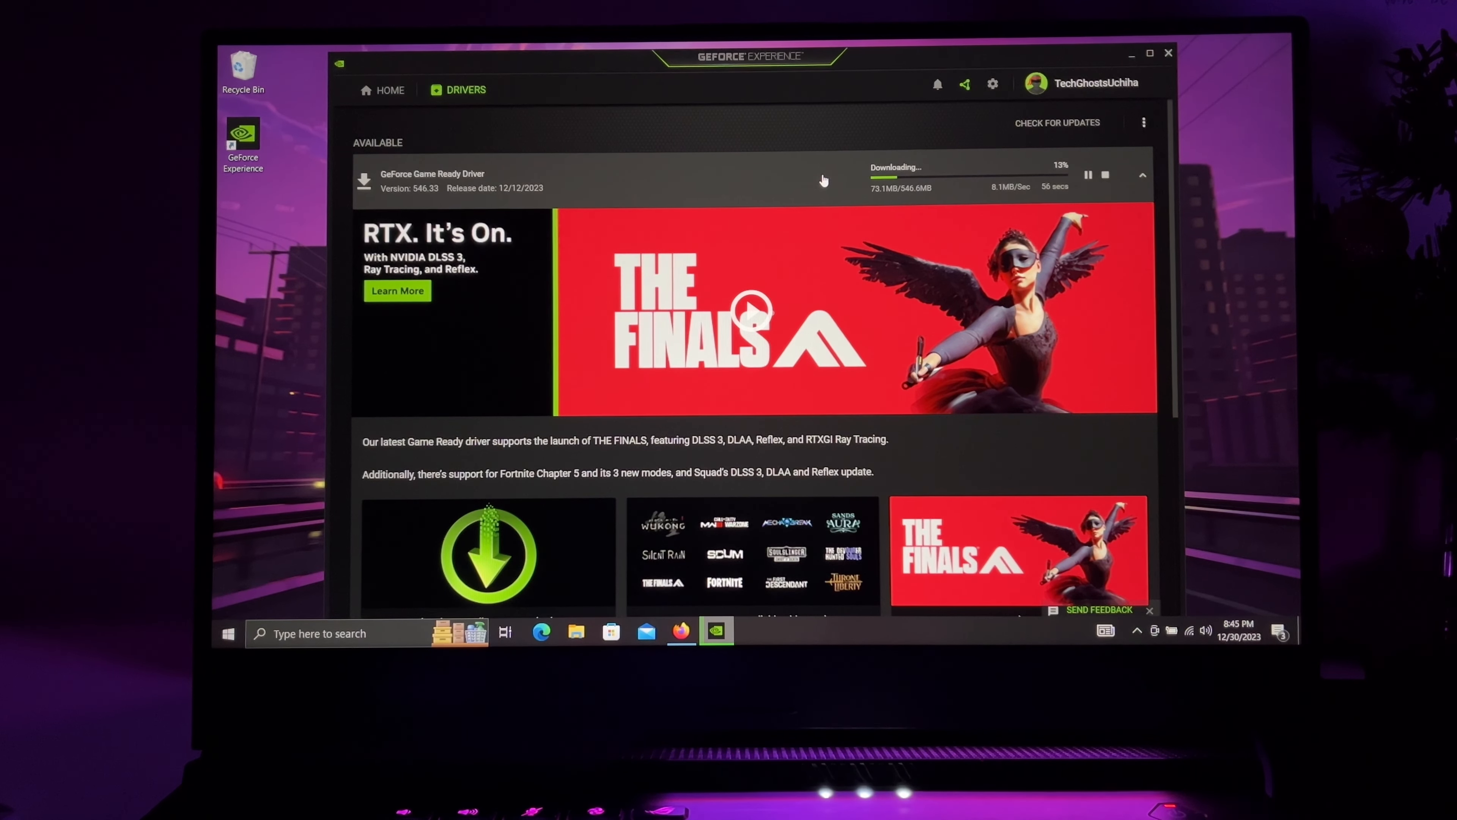
{"action": "left_click", "coordinate": [390, 90]}
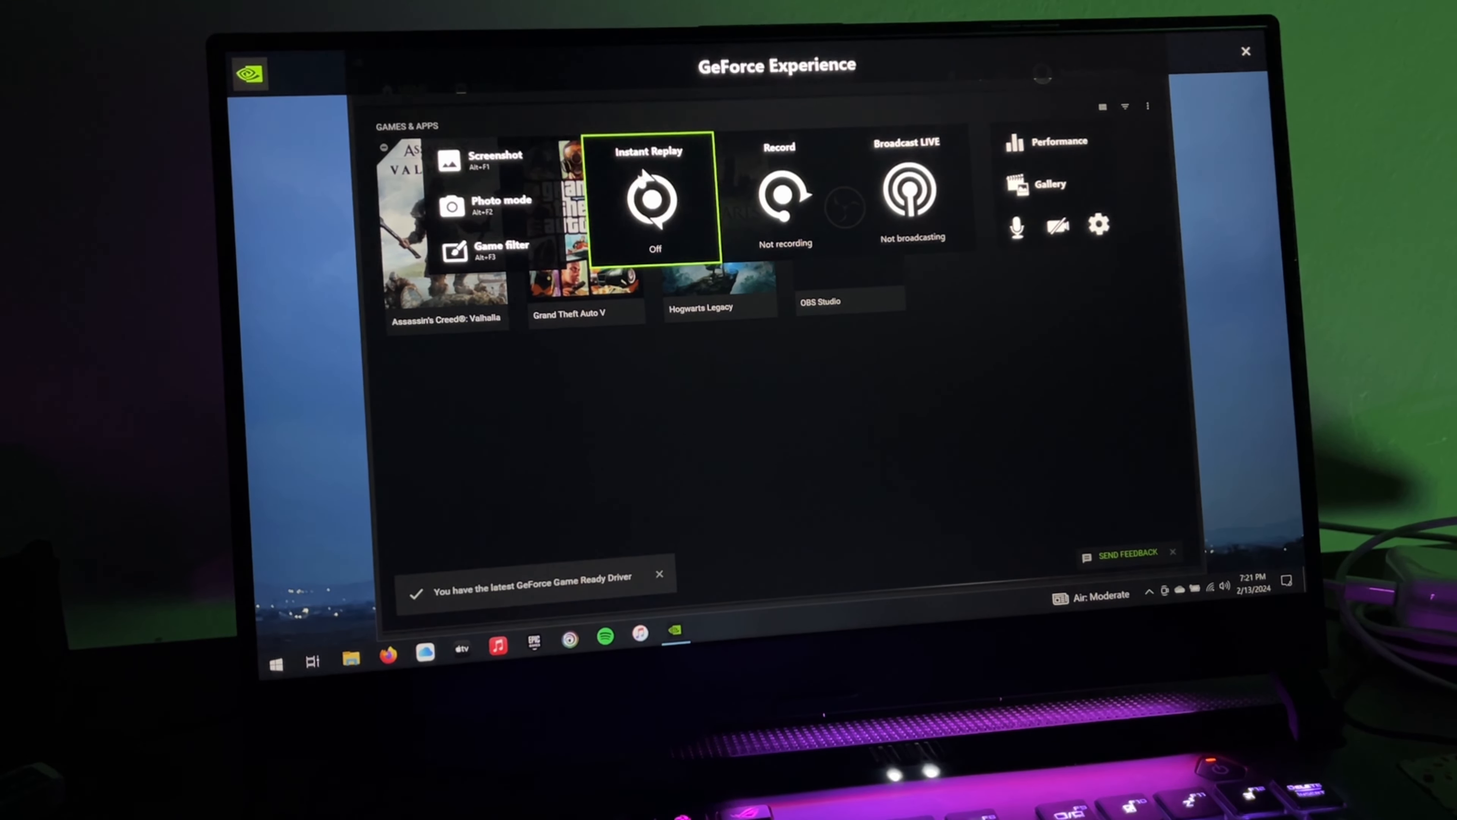
- Review the overlay's HUD layout settings and keyboard shortcuts list
{"action": "left_click", "coordinate": [1097, 224]}
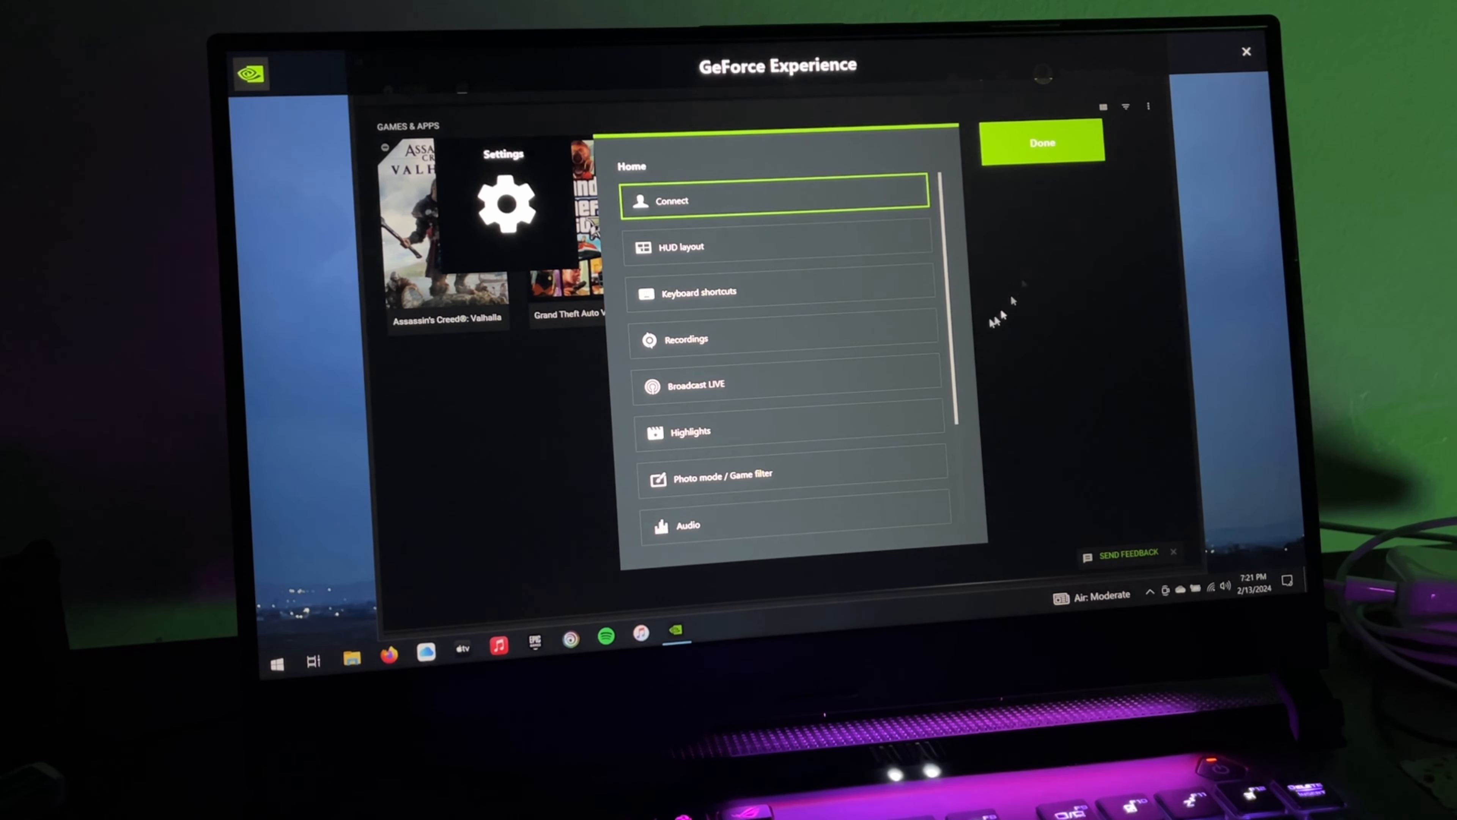
{"action": "left_click", "coordinate": [682, 245]}
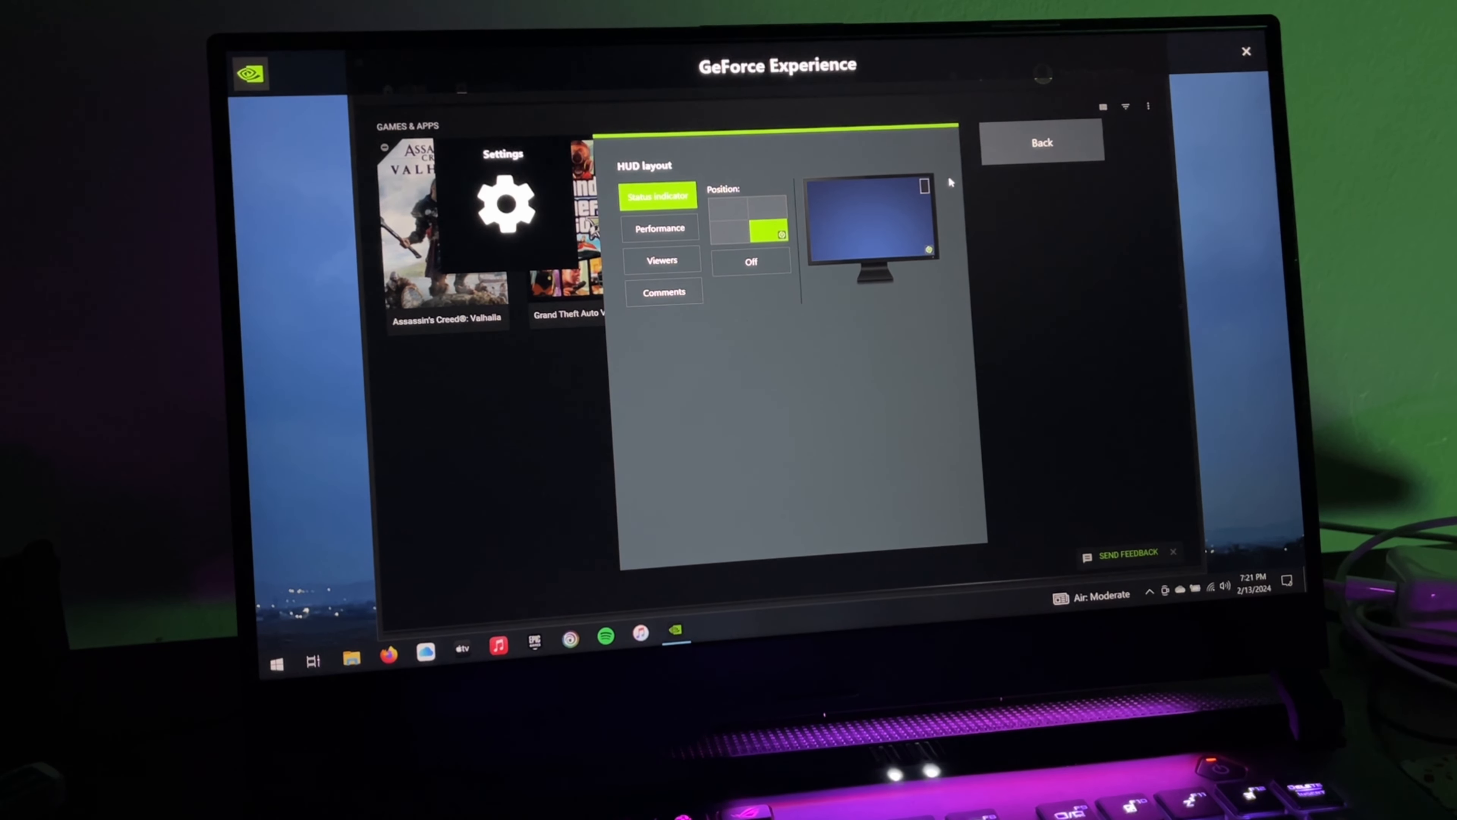
{"action": "left_click", "coordinate": [1040, 141]}
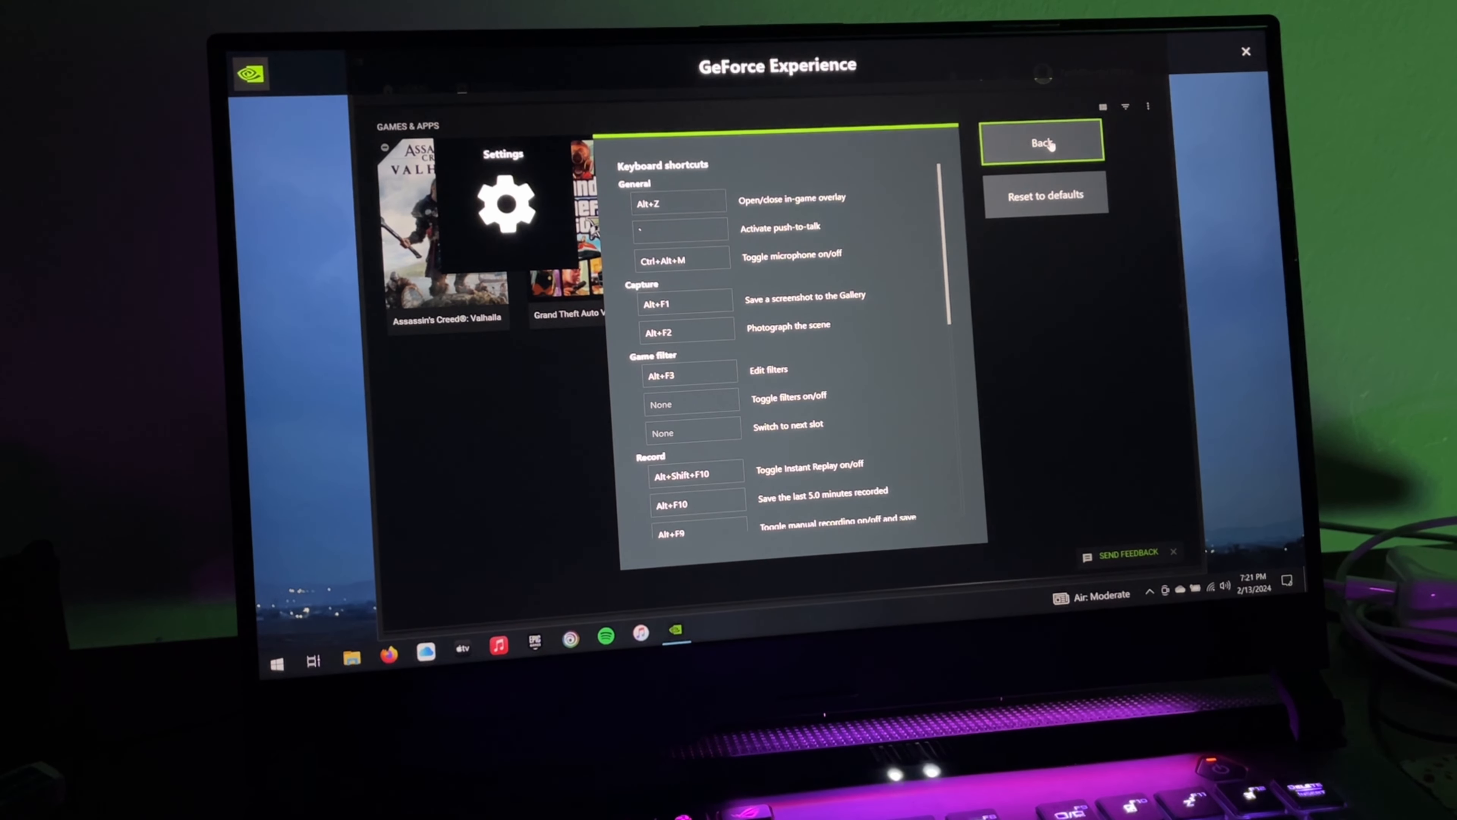
{"action": "scroll", "scroll_direction": "down", "scroll_amount": 3}
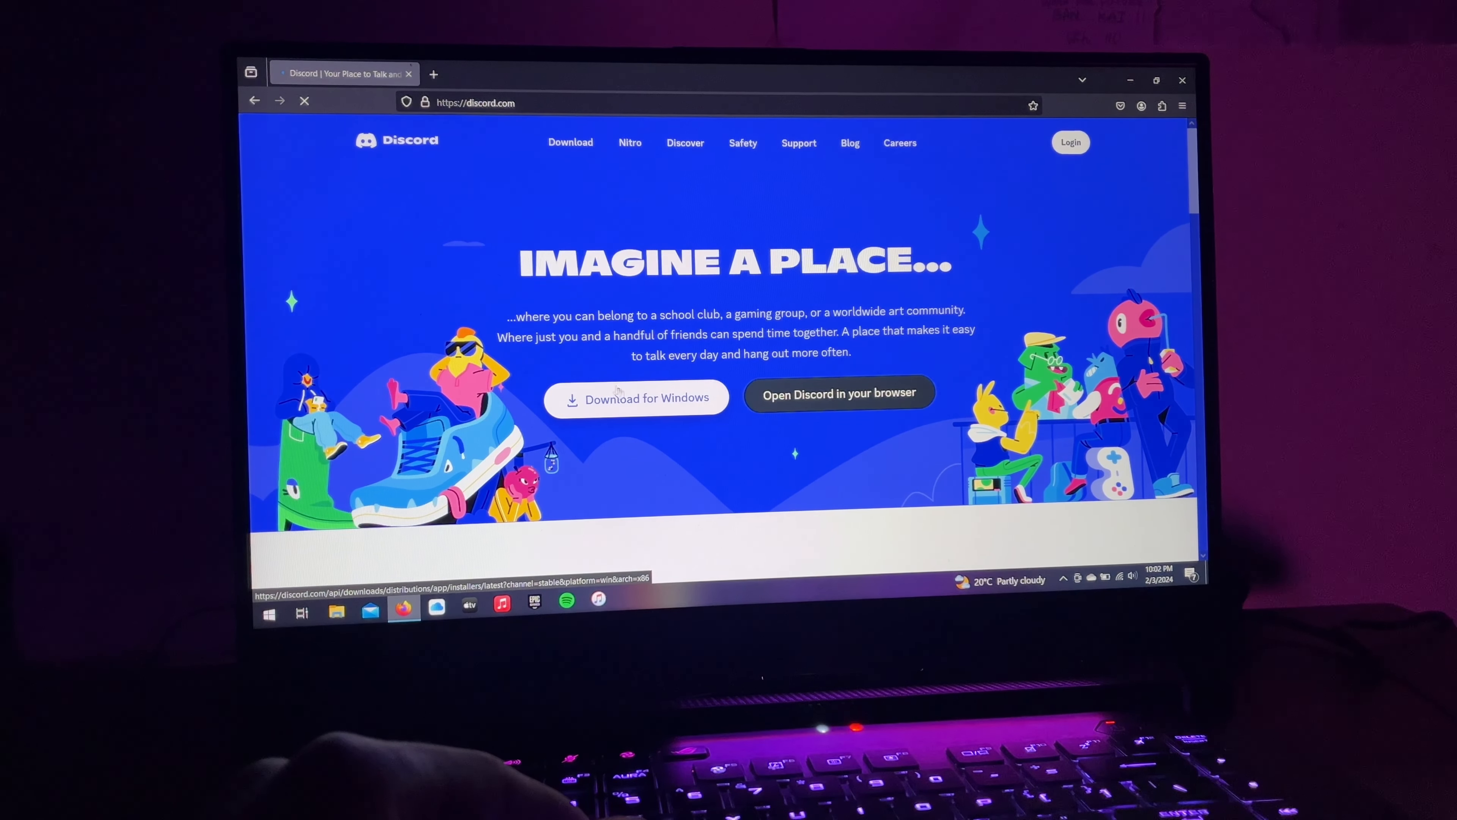
- Download Discord for Windows from discord.com and head to MSI's Afterburner page
{"action": "left_click", "coordinate": [635, 397]}
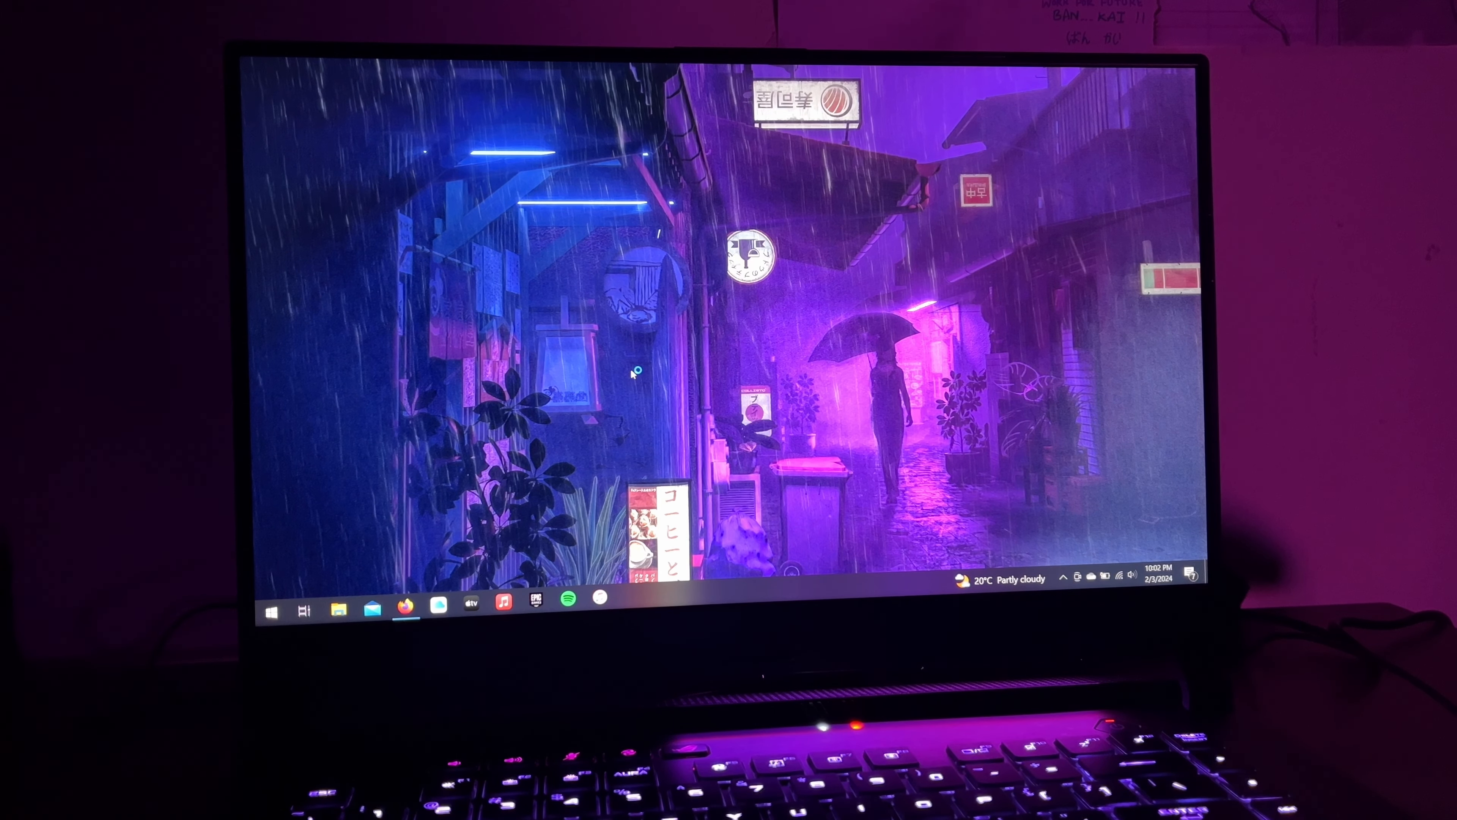
{"action": "left_click", "coordinate": [630, 597]}
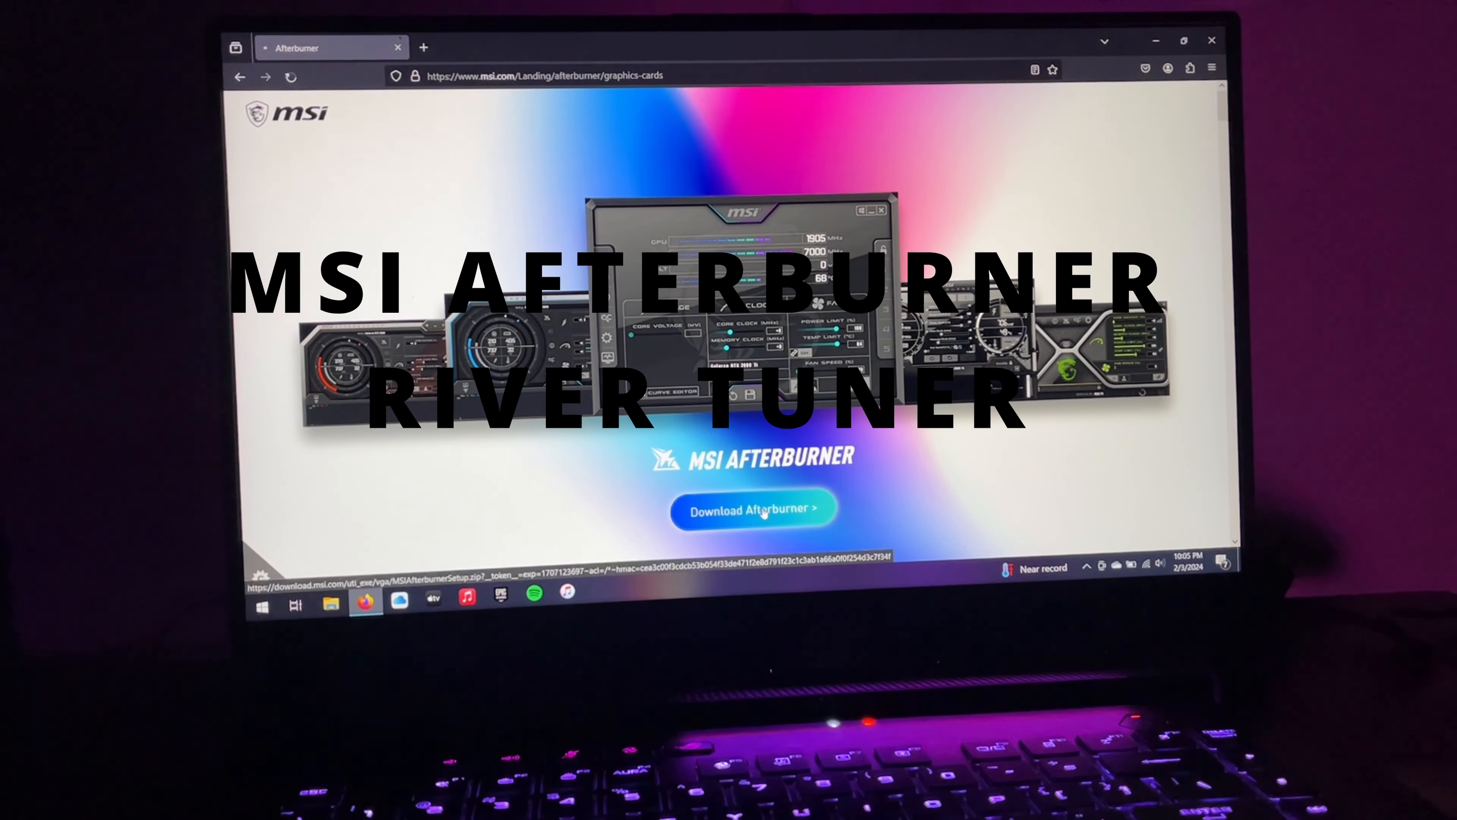
- Download MSIAfterburnerSetup465.exe and allow the setup to run
{"action": "left_click", "coordinate": [753, 509]}
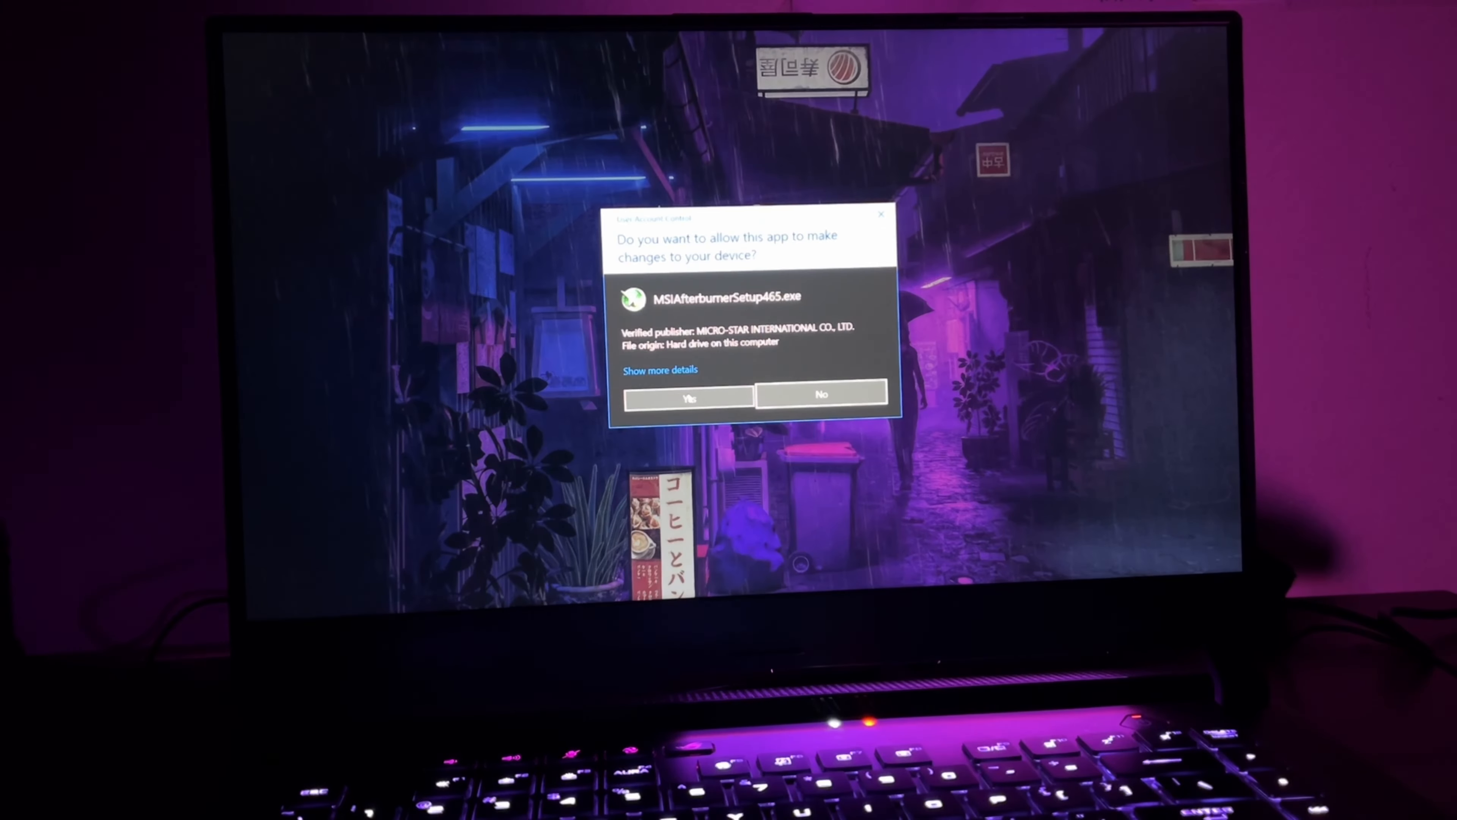
{"action": "left_click", "coordinate": [688, 397]}
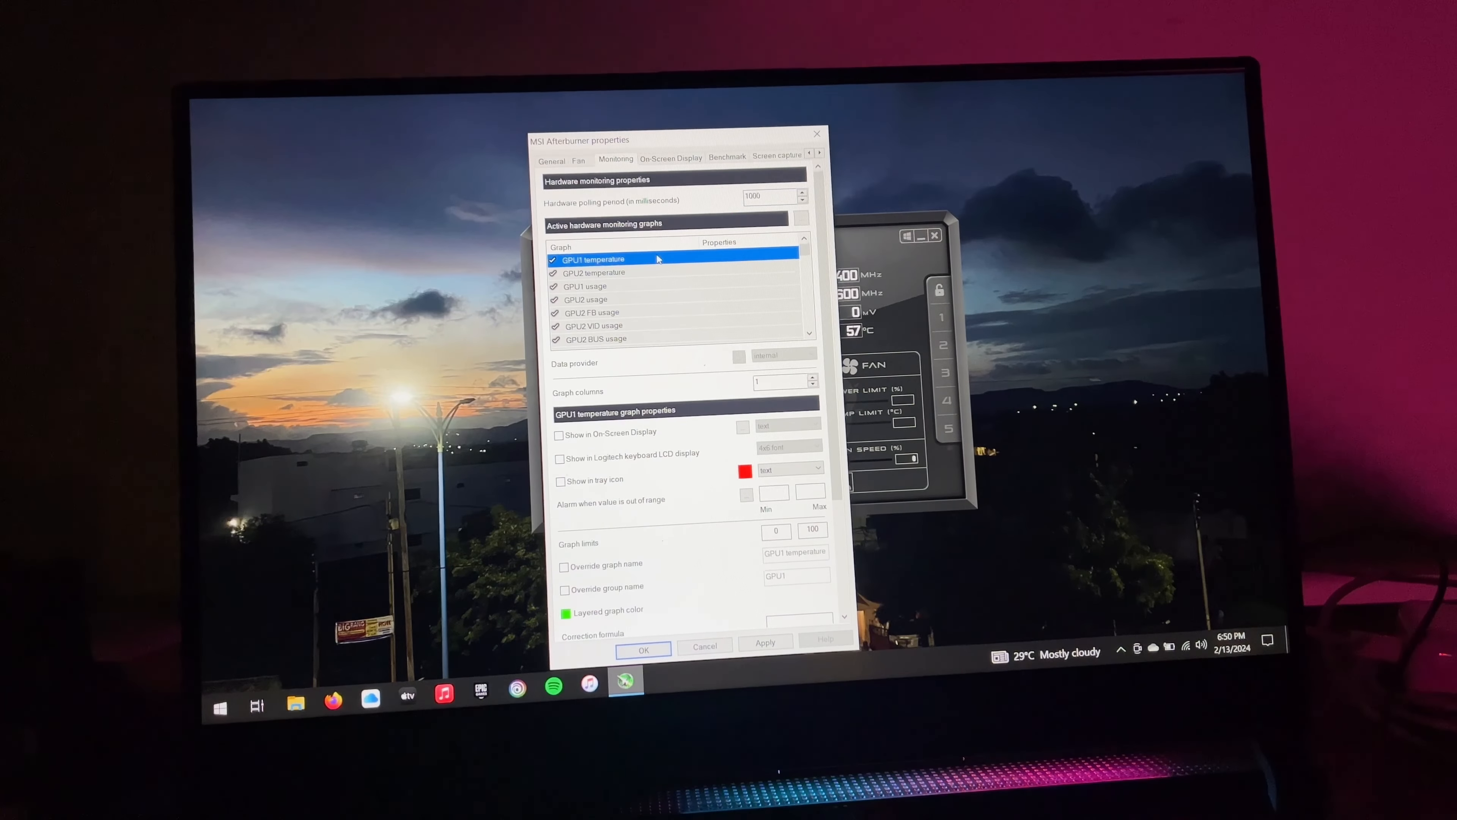
- Show Framerate, Frametime and CPU1 temperature in the on-screen display and apply the monitoring settings
{"action": "scroll", "scroll_direction": "down", "scroll_amount": 3}
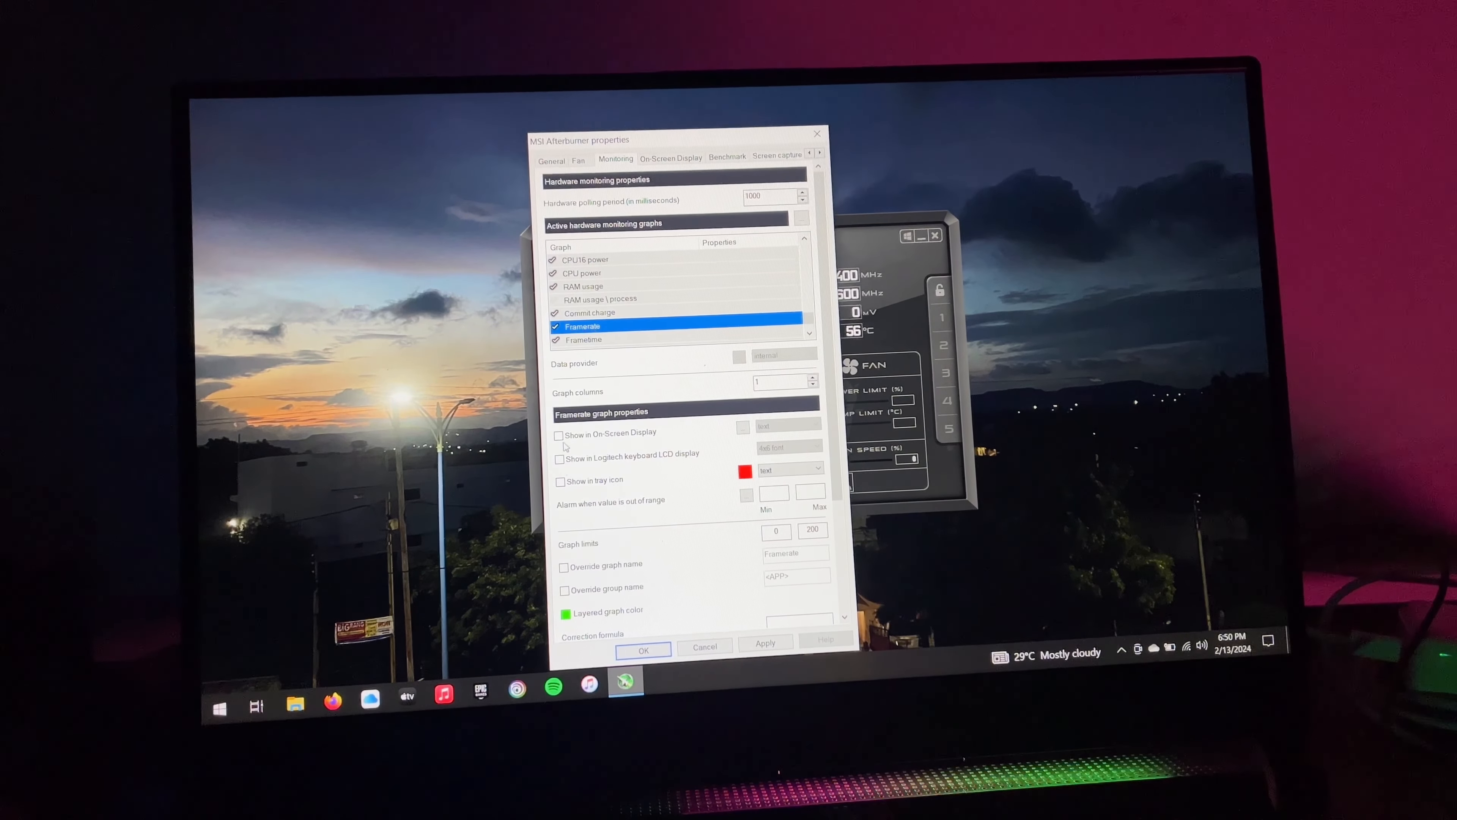
{"action": "left_click", "coordinate": [582, 272]}
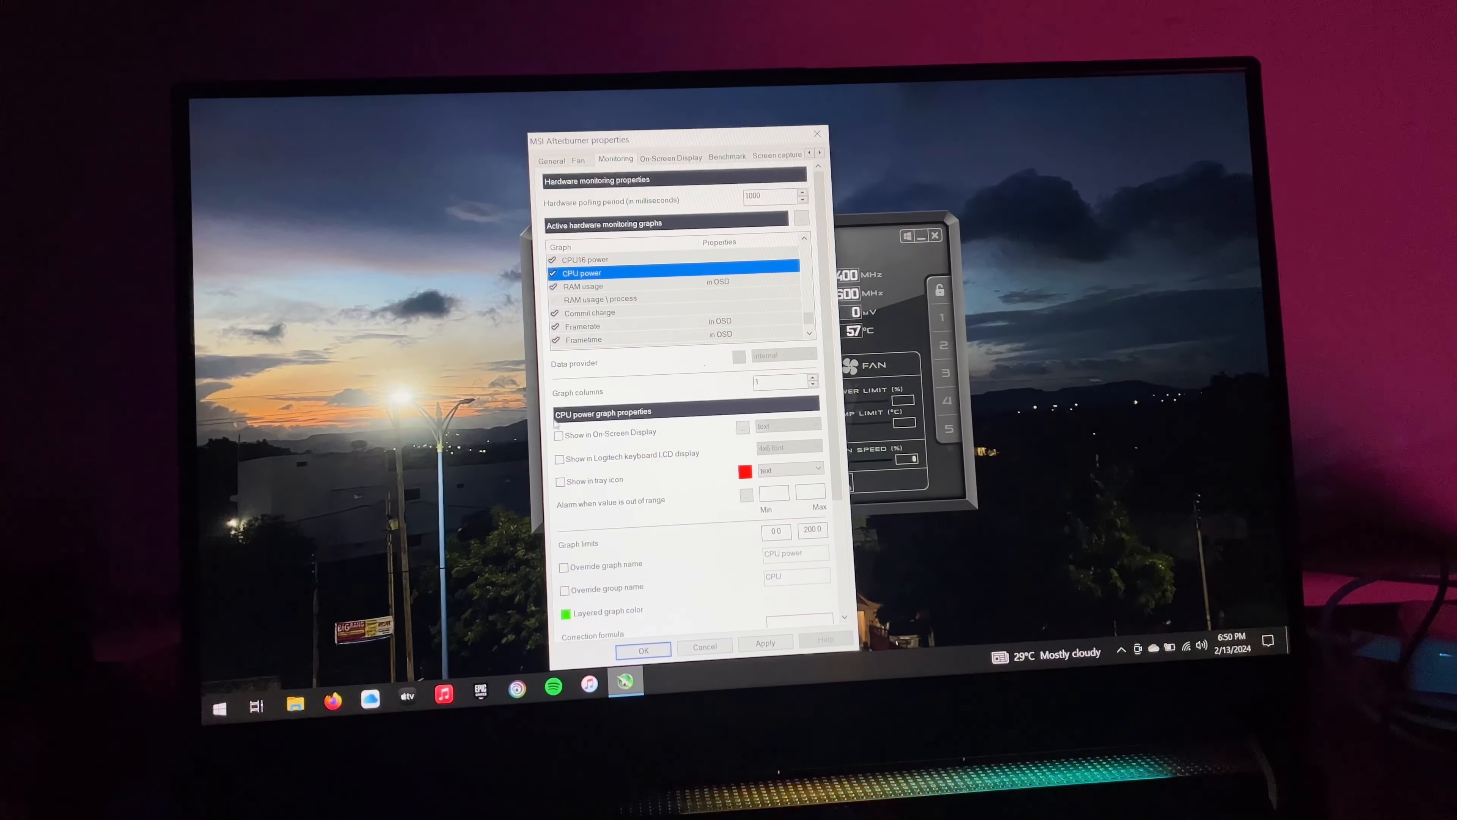
{"action": "left_click", "coordinate": [591, 311]}
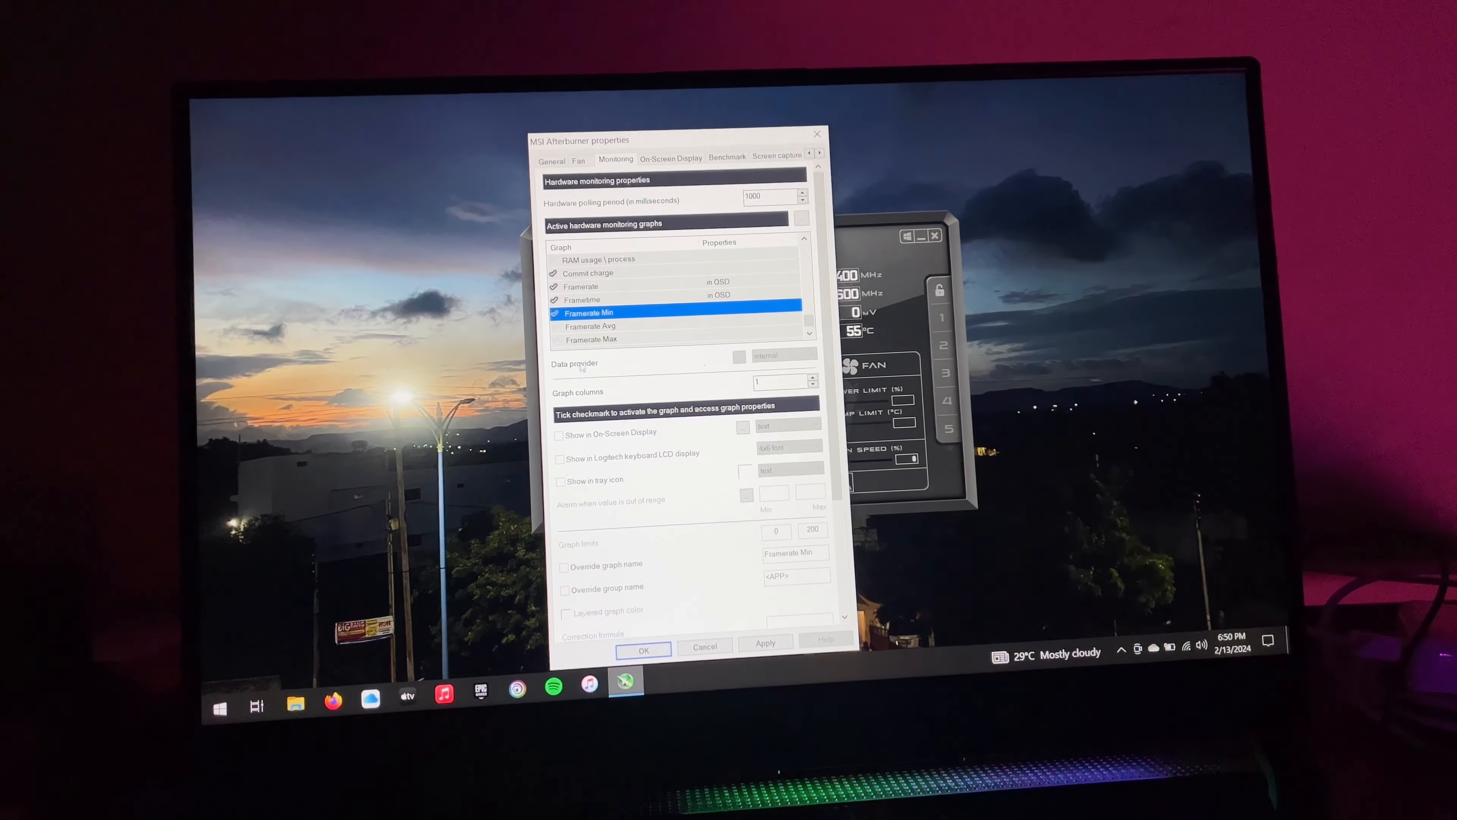
{"action": "left_click", "coordinate": [591, 338]}
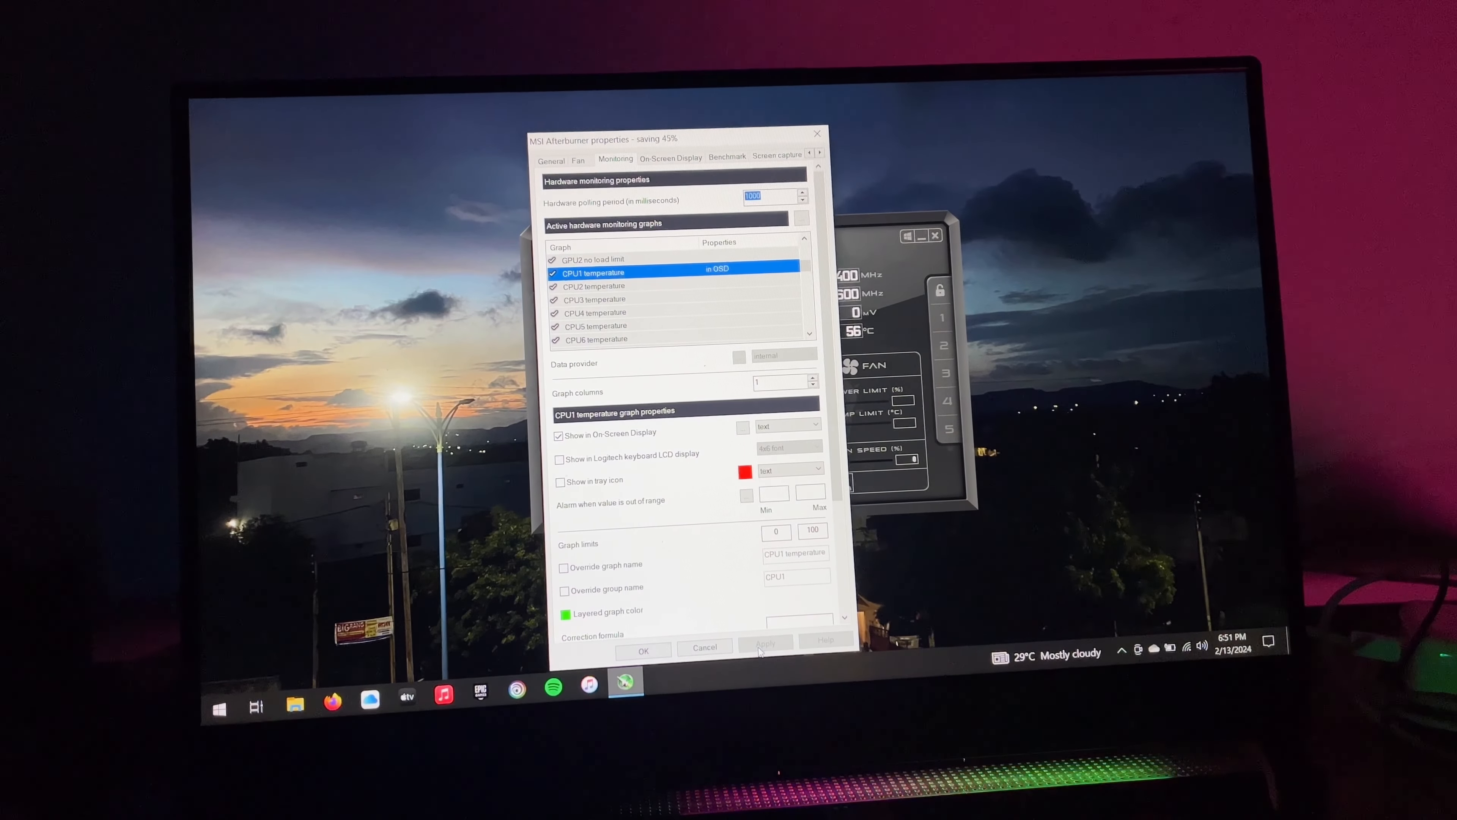
{"action": "left_click", "coordinate": [669, 157]}
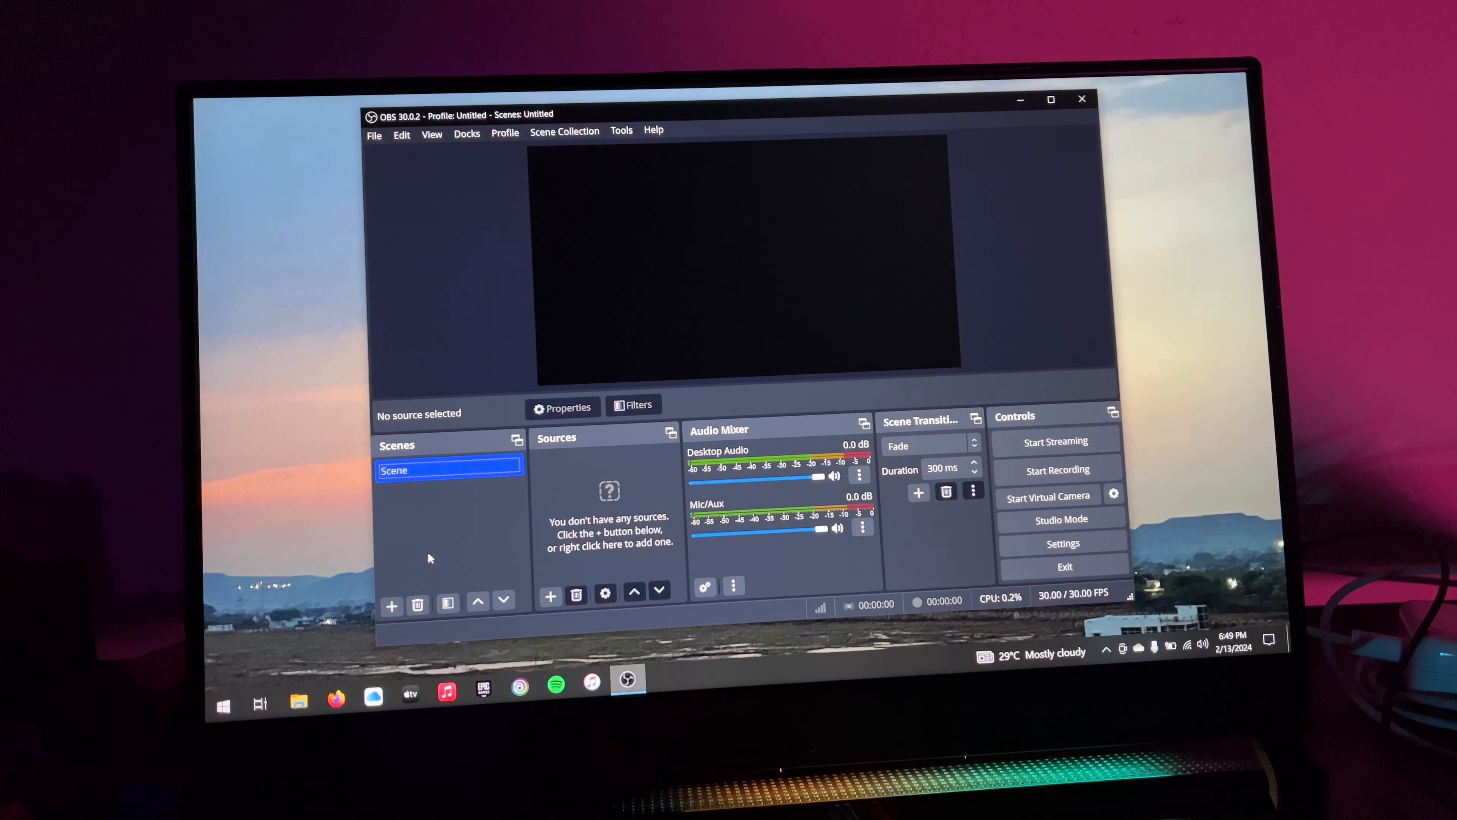
- Bring up the Add Source list under the empty scene's Sources panel
{"action": "left_click", "coordinate": [390, 605]}
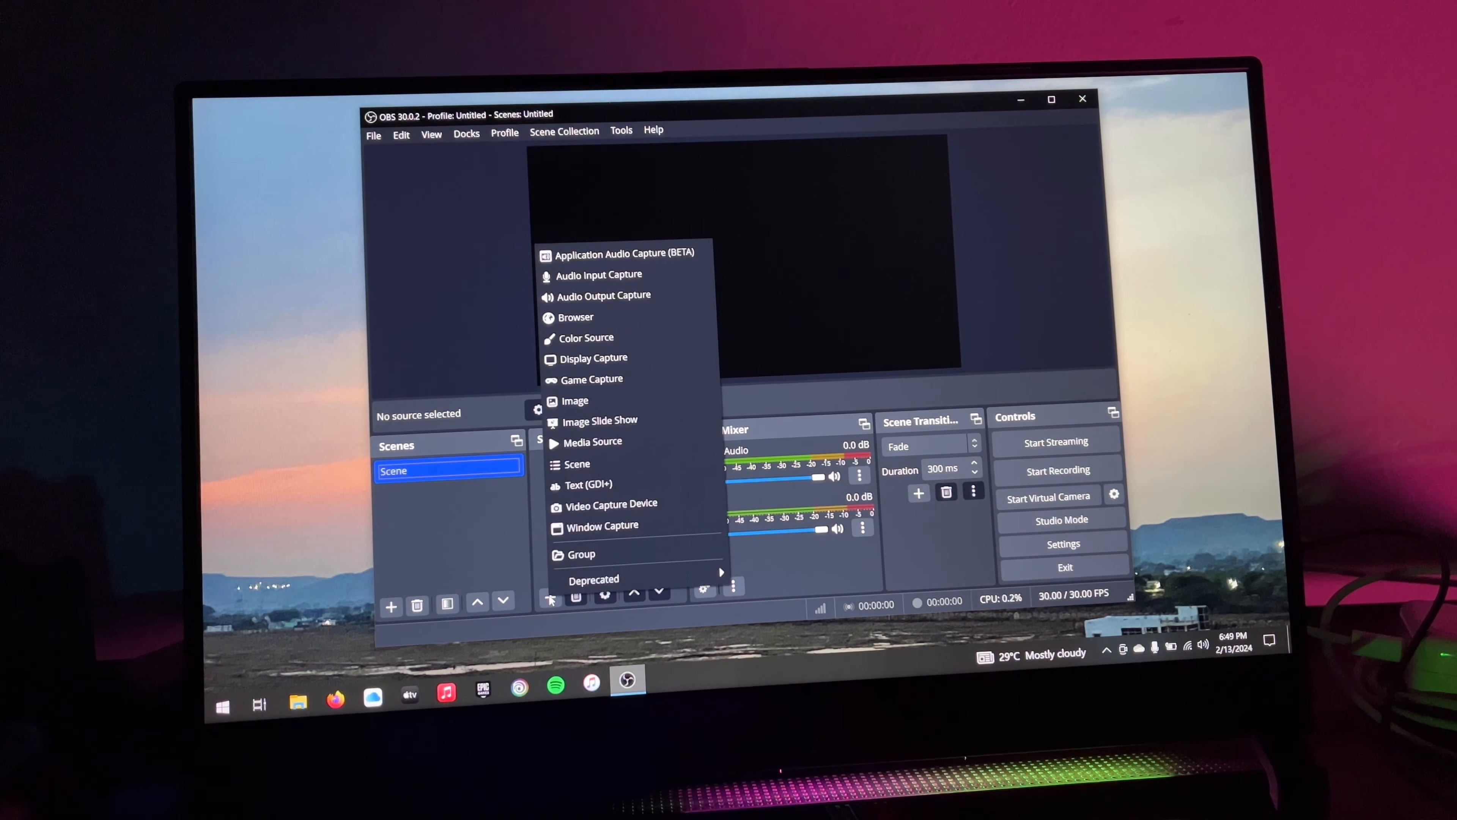
{"action": "mouse_move", "coordinate": [599, 420]}
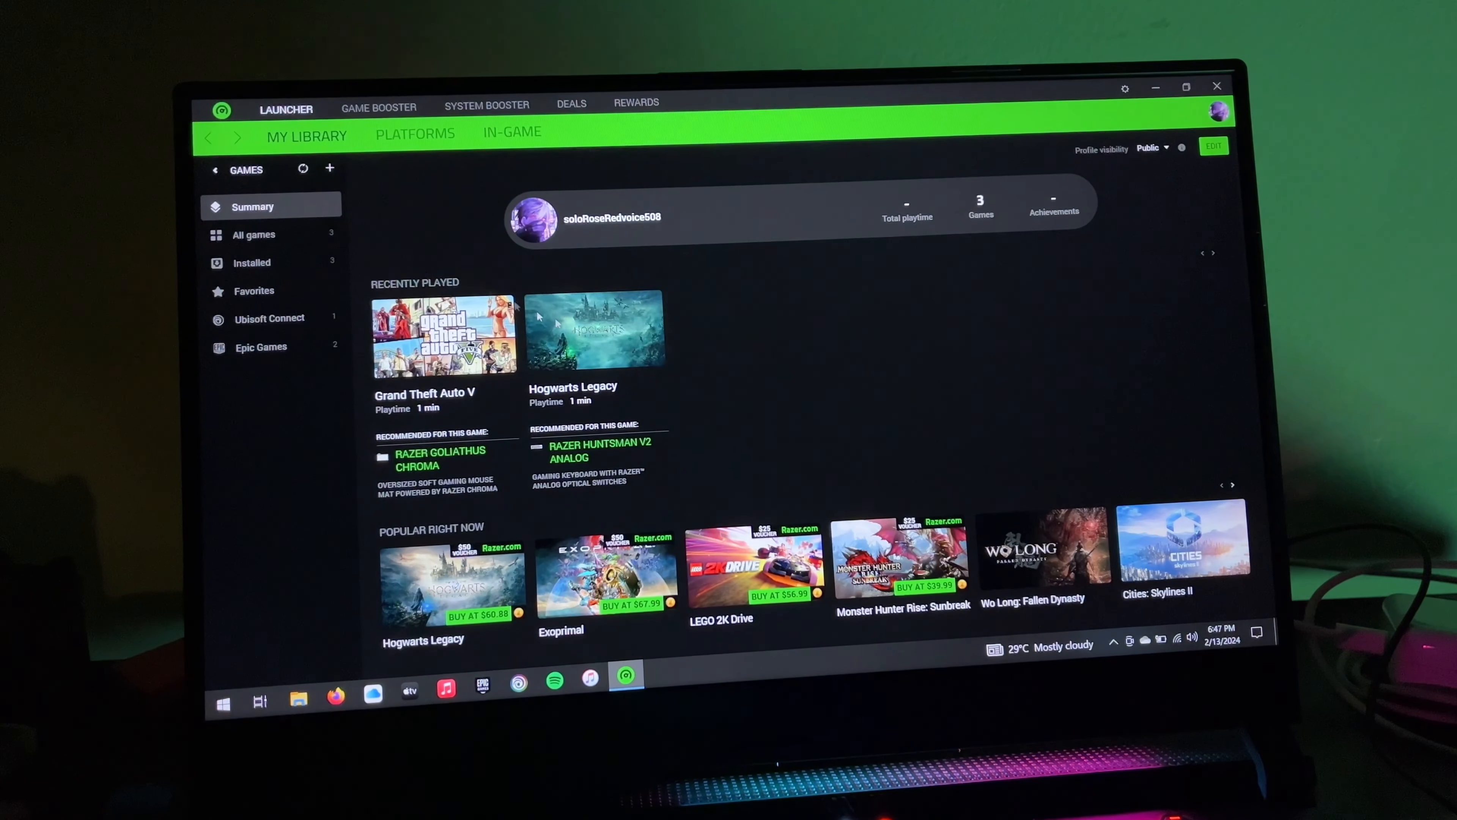
- Browse Hogwarts Legacy in the library, Game Booster, System Booster Speed Up, and the in-game FPS overlay settings
{"action": "left_click", "coordinate": [593, 334]}
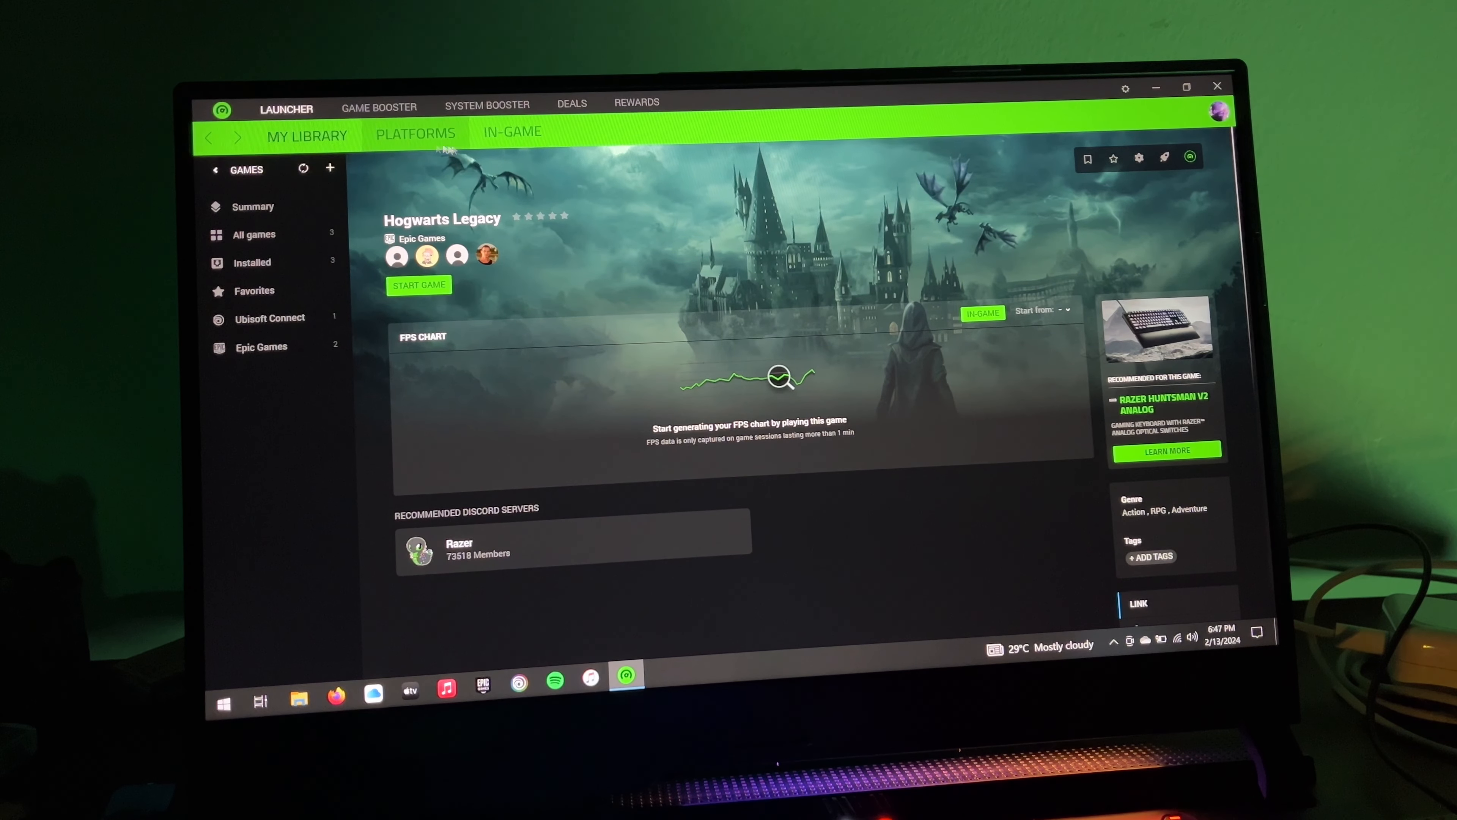
{"action": "left_click", "coordinate": [252, 206]}
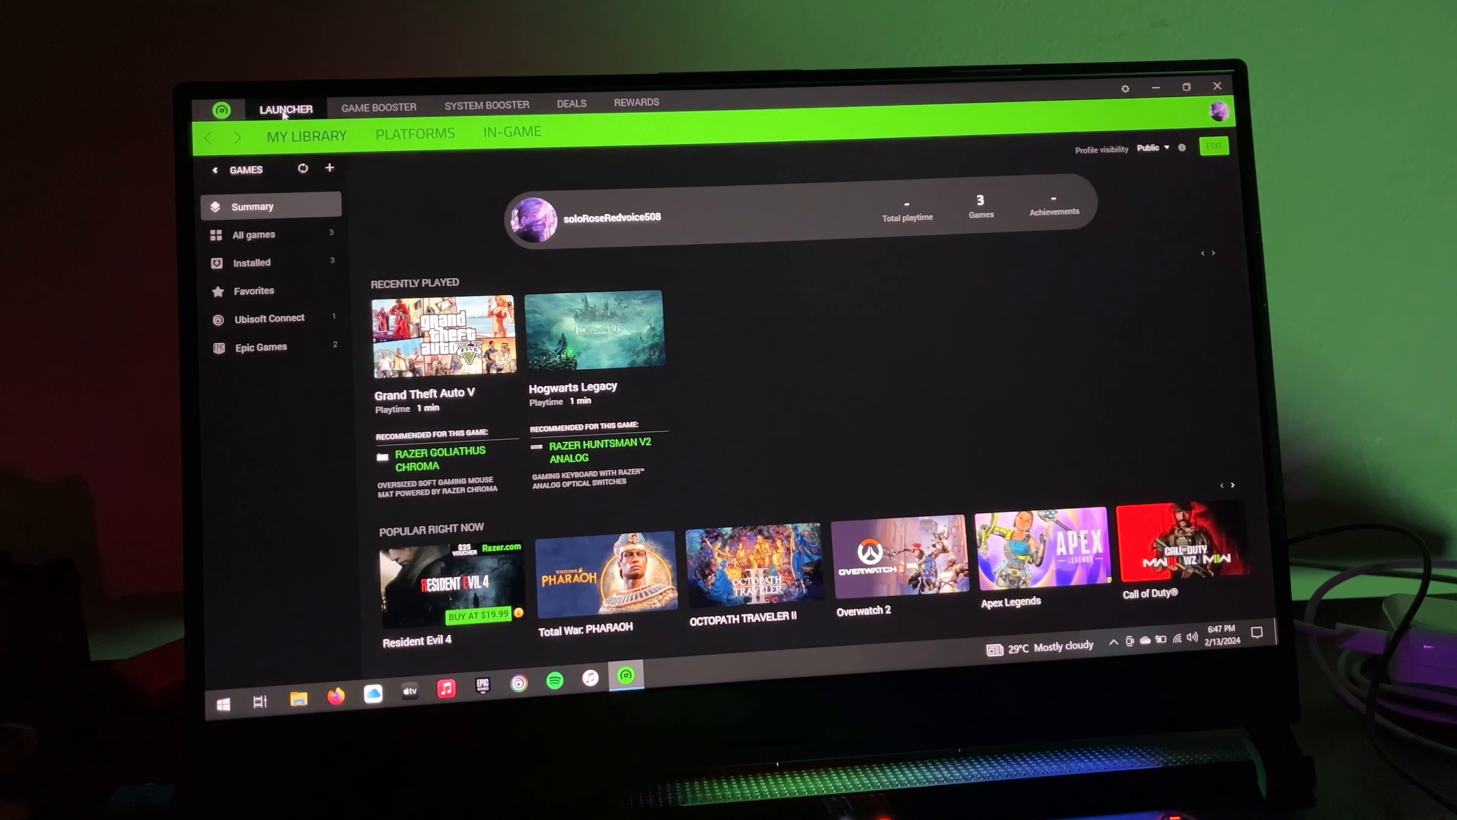
{"action": "left_click", "coordinate": [378, 104]}
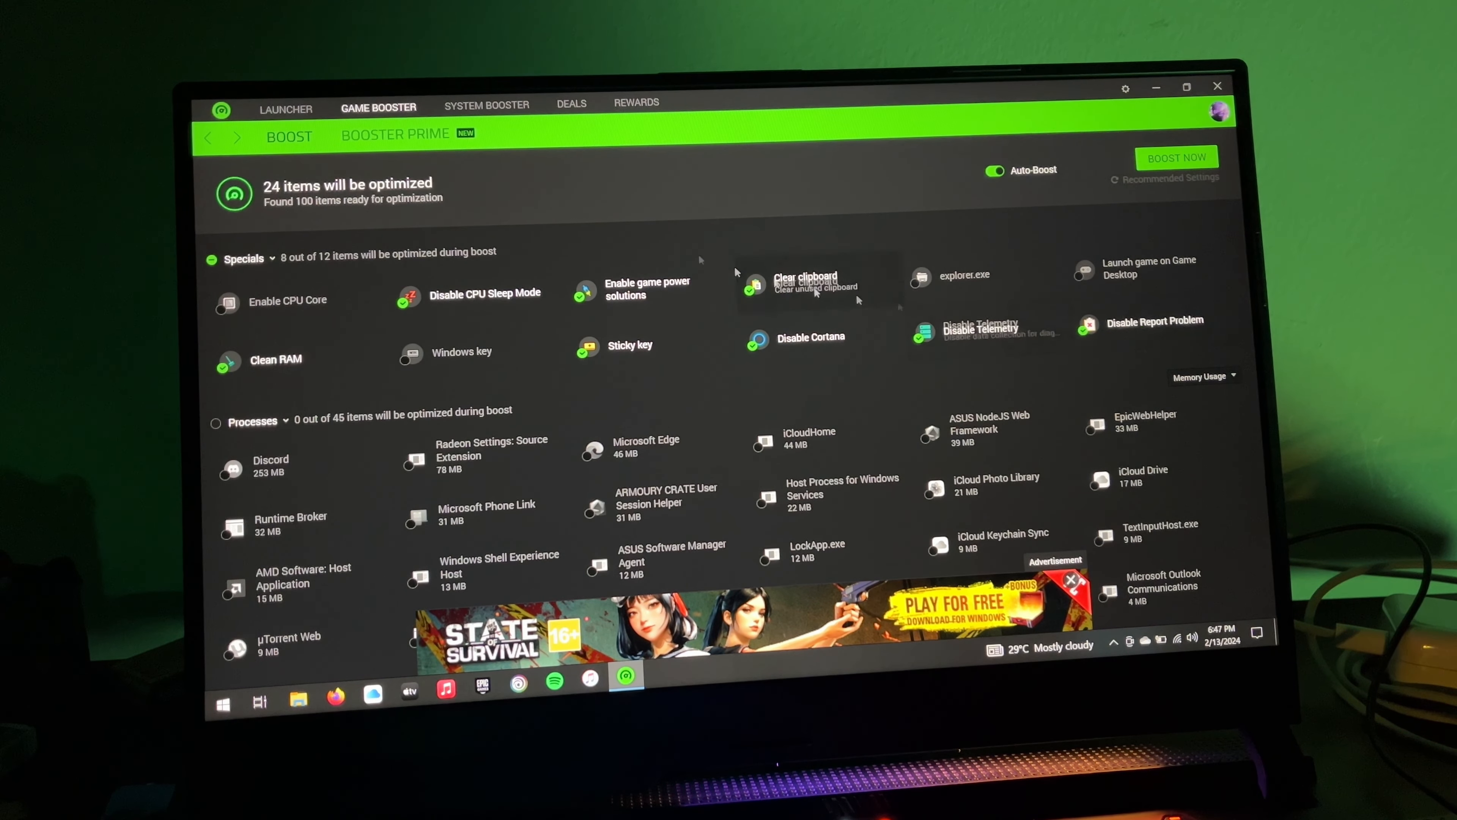
{"action": "left_click", "coordinate": [485, 103]}
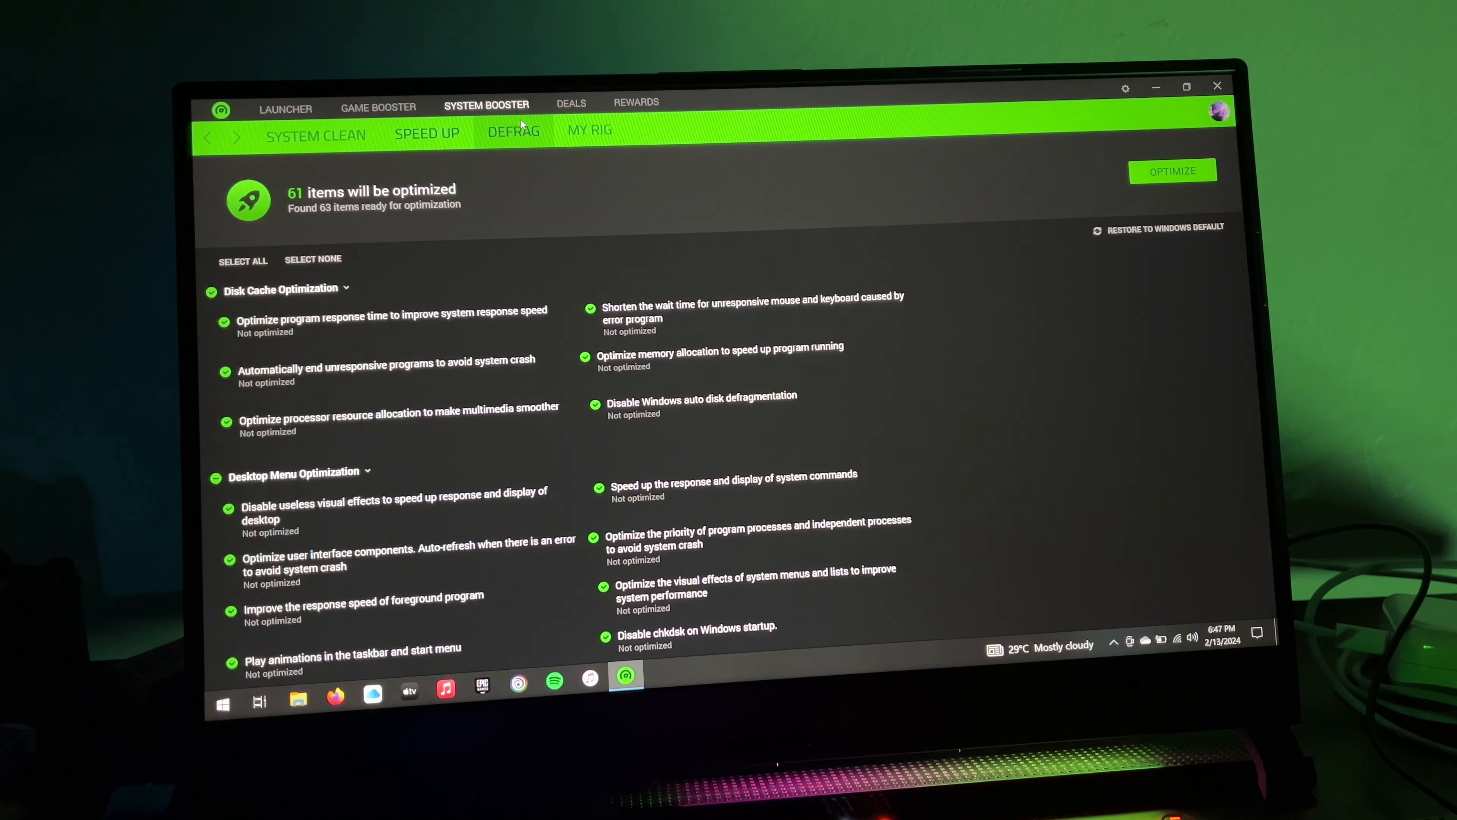
{"action": "left_click", "coordinate": [285, 104]}
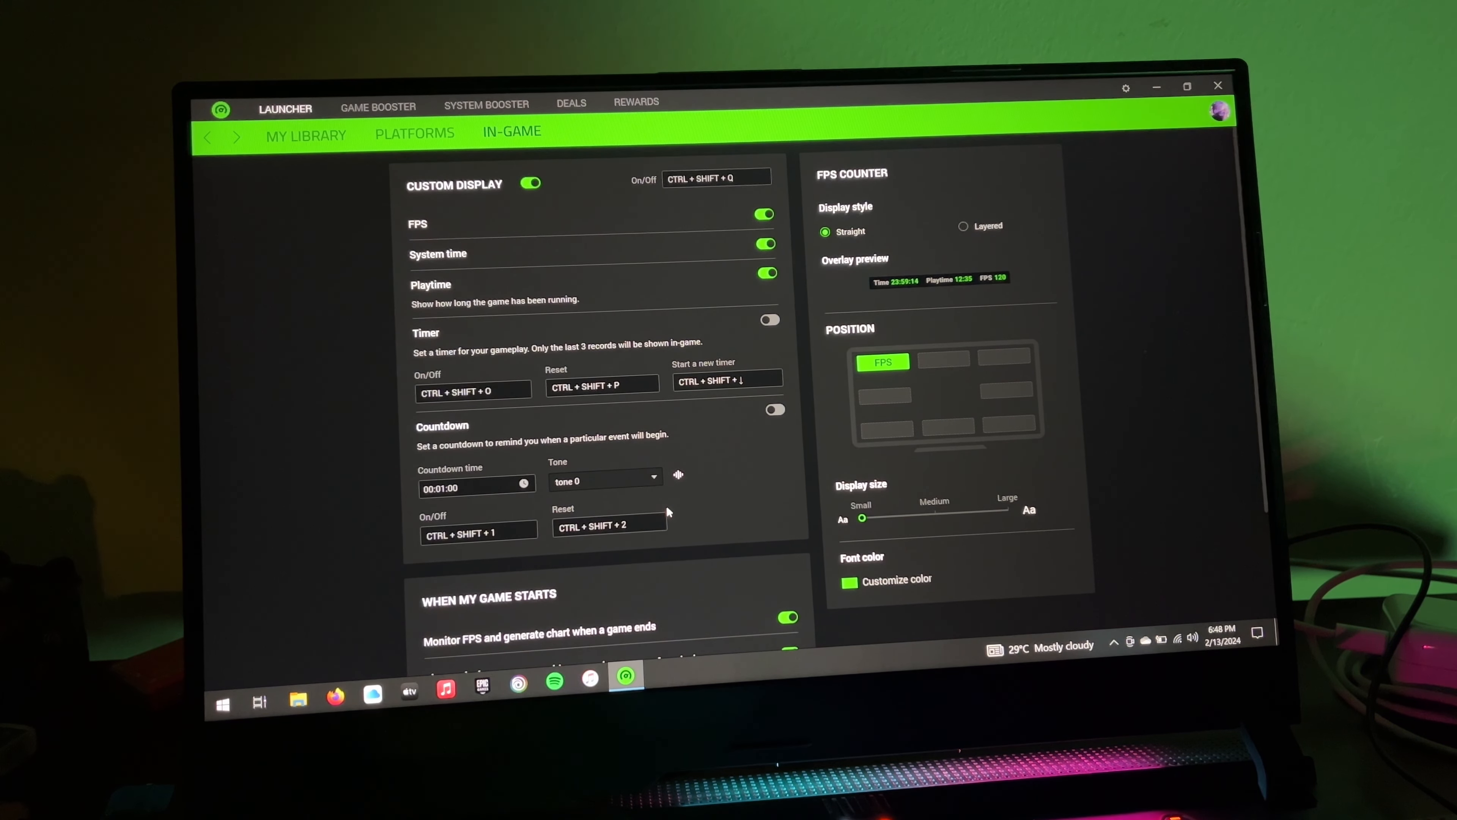